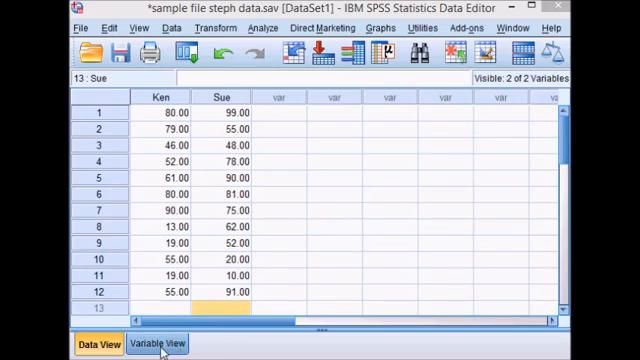
Step: Check the Ken and Sue variable definitions, then start Explore under Descriptive Statistics
left_click(156, 344)
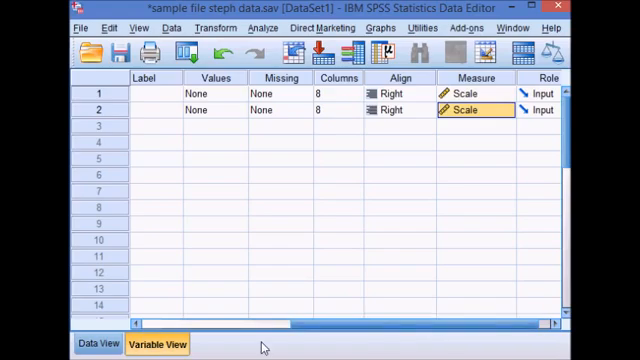
left_click(100, 344)
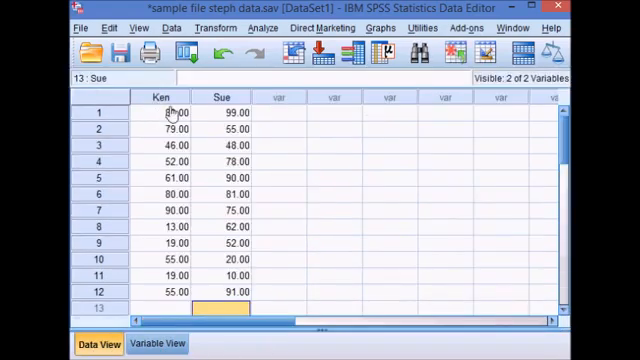
mouse_move(158, 96)
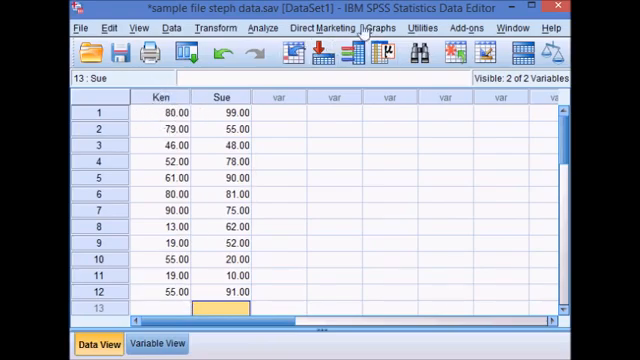
left_click(260, 28)
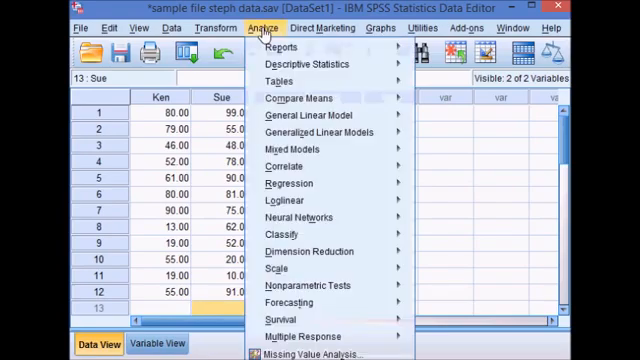
left_click(312, 64)
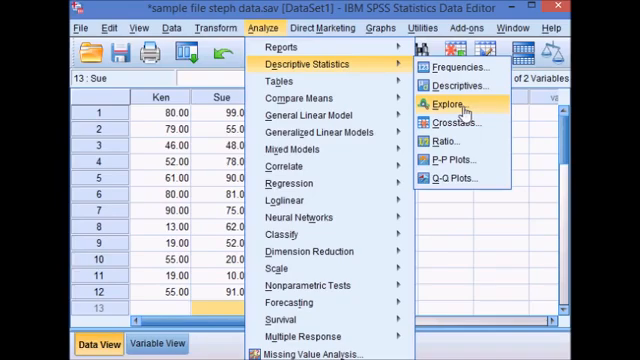
left_click(448, 104)
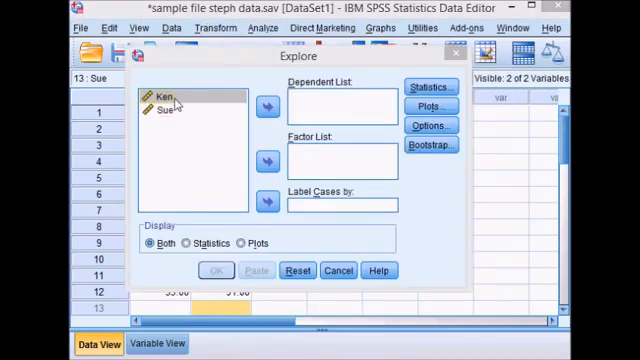
Step: Move Ken into the Dependent List and run Explore with OK
left_click(164, 96)
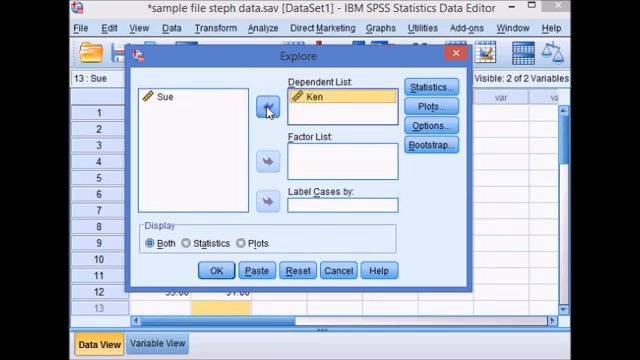
left_click(214, 270)
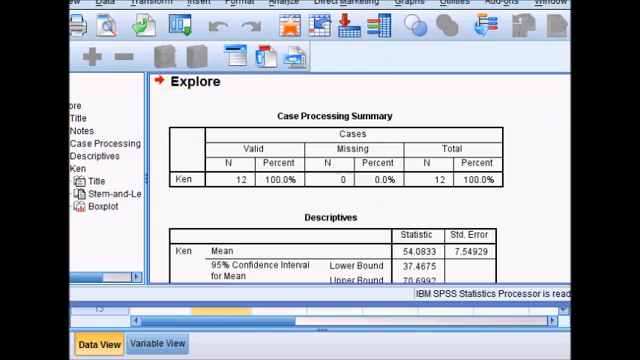
Step: Scroll the output to Ken's Descriptives row showing interquartile range 54.00
scroll("down", 3)
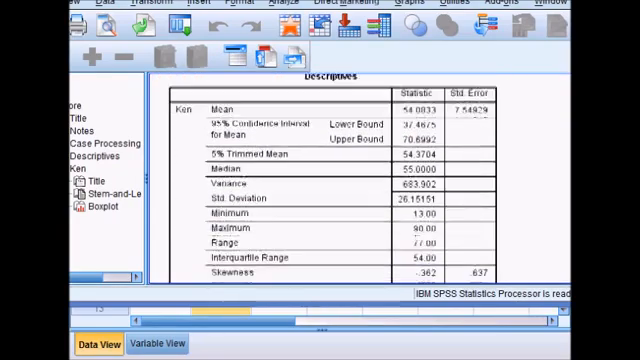
scroll("down", 3)
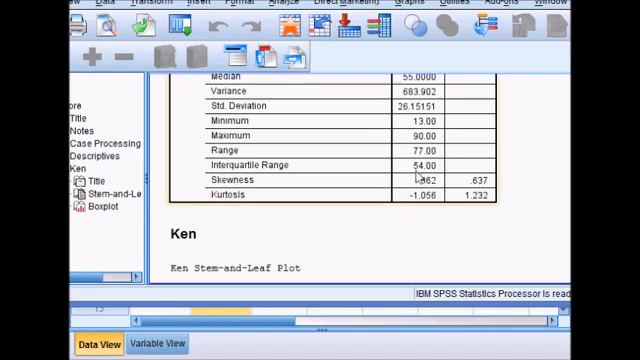